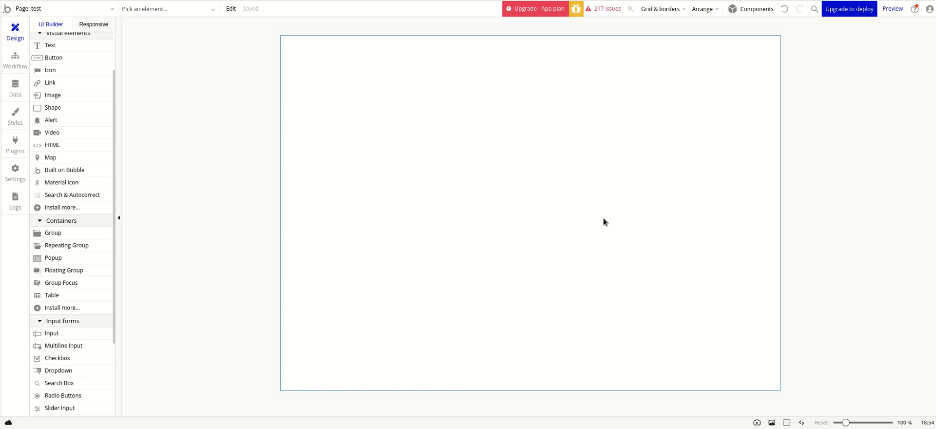
pyautogui.moveTo(454, 183)
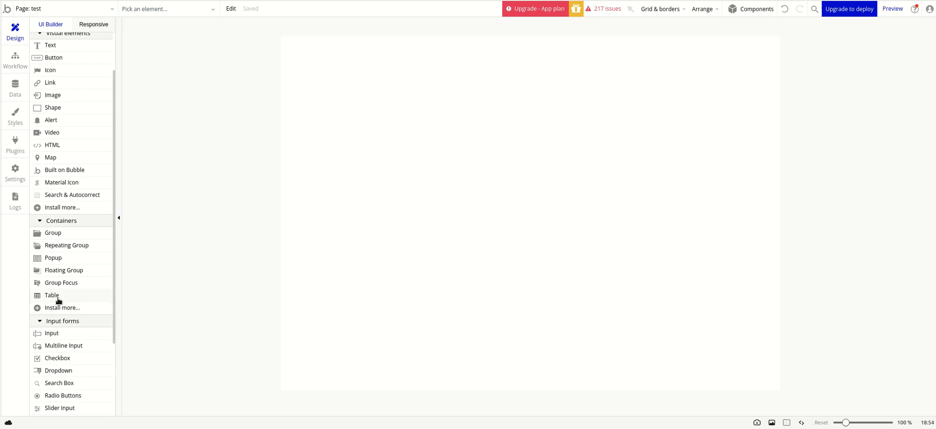
pyautogui.moveTo(52, 295)
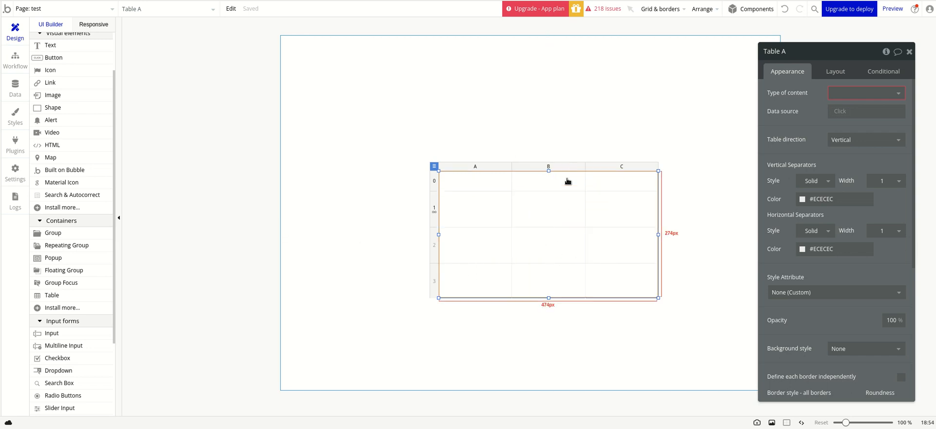
# Step: Enlarge the table and fill its top row with Name, Email and Phone text headers
pyautogui.moveTo(658, 298); pyautogui.dragTo(673, 318)
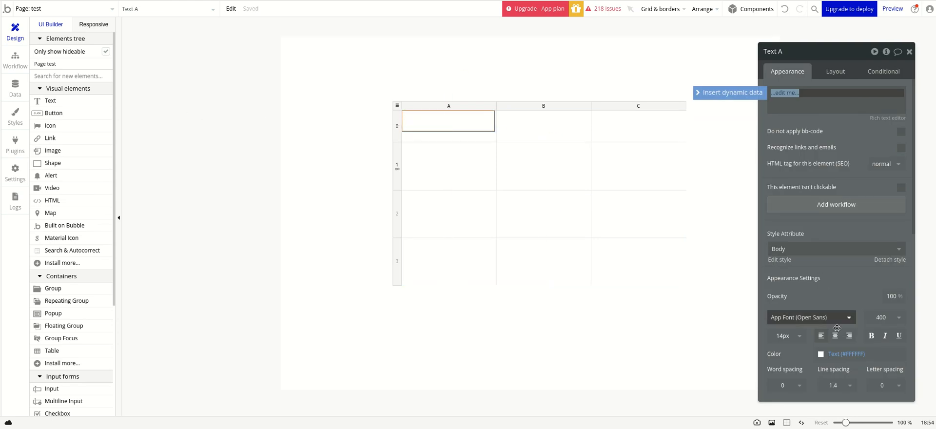
pyautogui.click(821, 354)
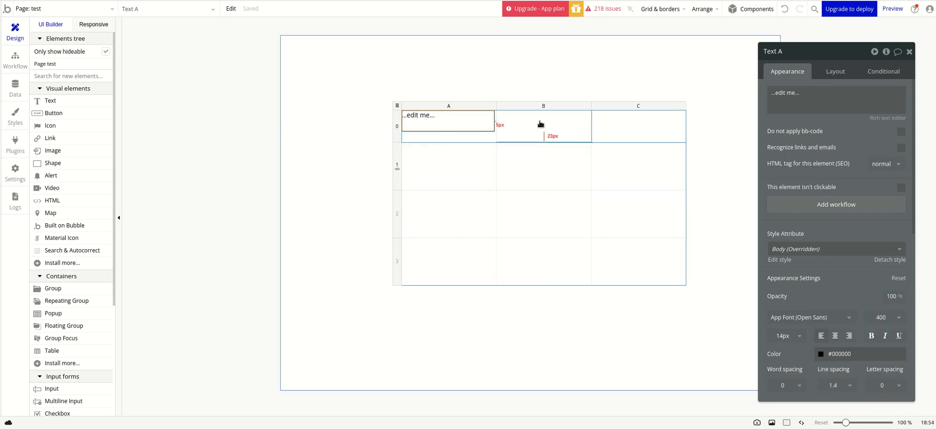
pyautogui.rightClick(543, 126)
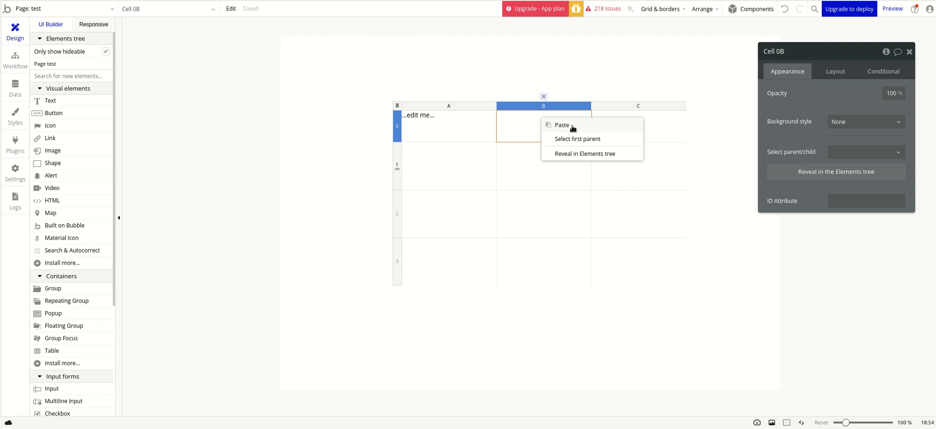
pyautogui.click(562, 126)
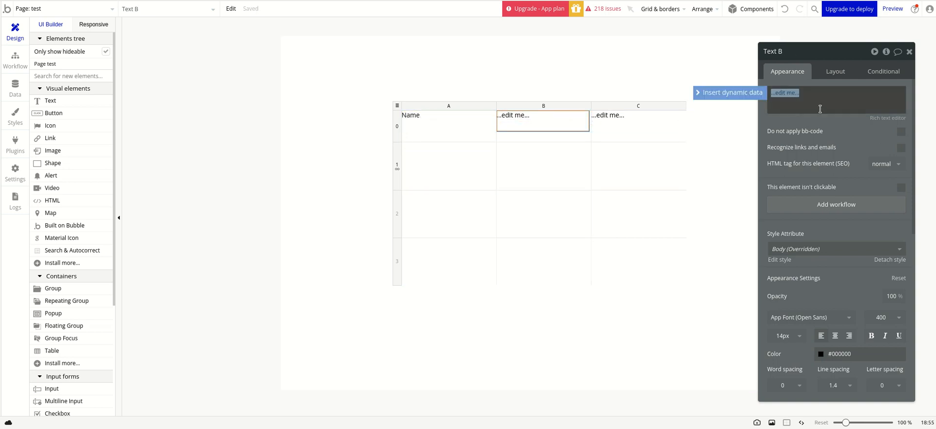
pyautogui.write('Email')
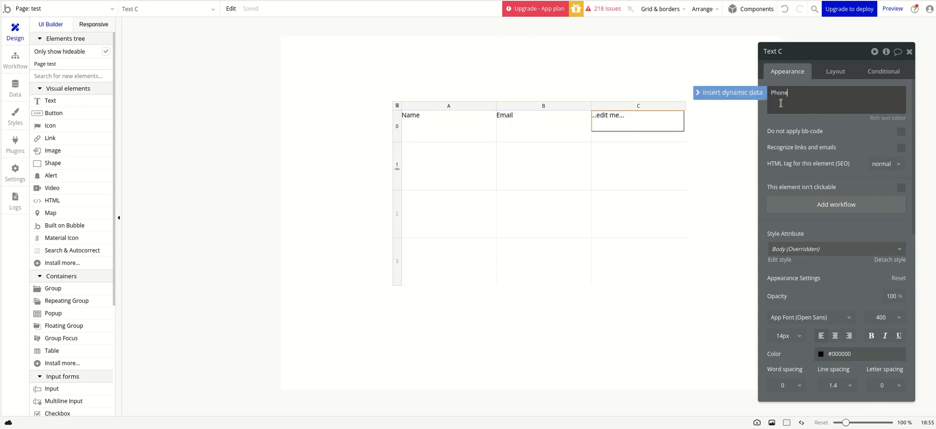
pyautogui.write('Phone')
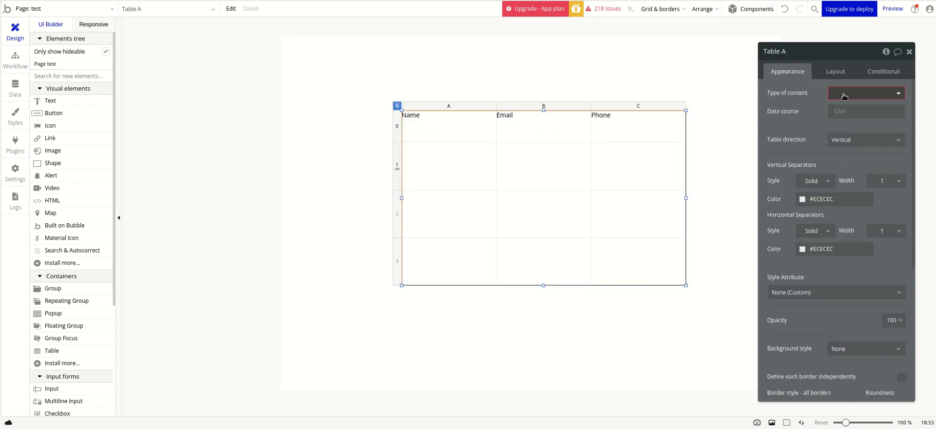
# Step: Set the table's content type to Item Prcies, with a search for Item Prcies as its source
pyautogui.click(865, 92)
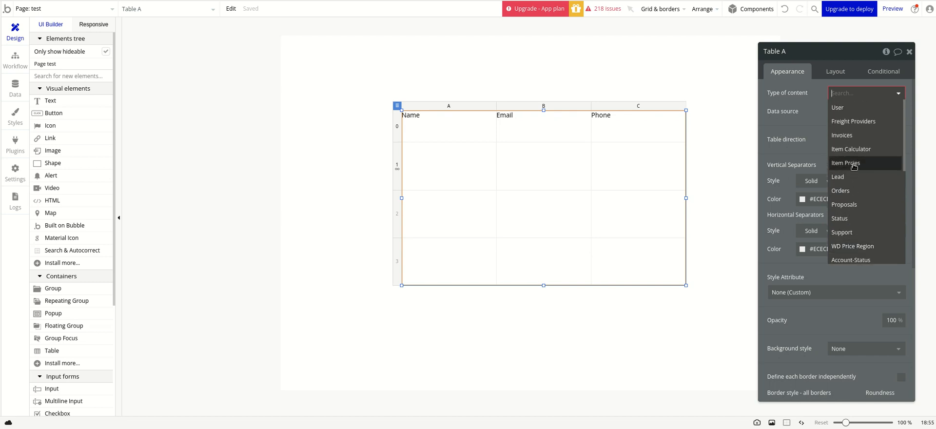
pyautogui.click(845, 163)
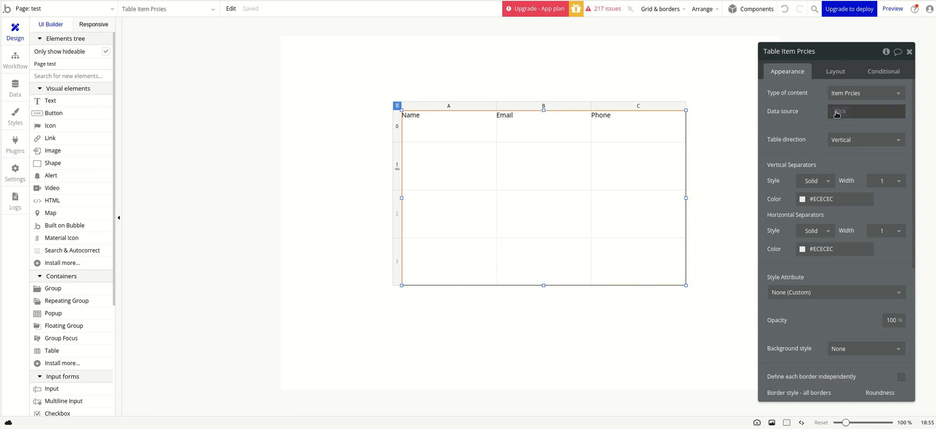
pyautogui.click(866, 111)
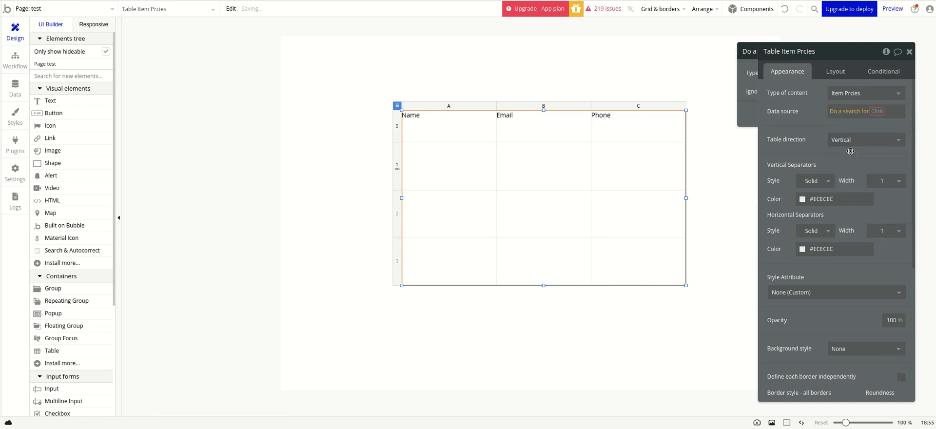
pyautogui.click(705, 73)
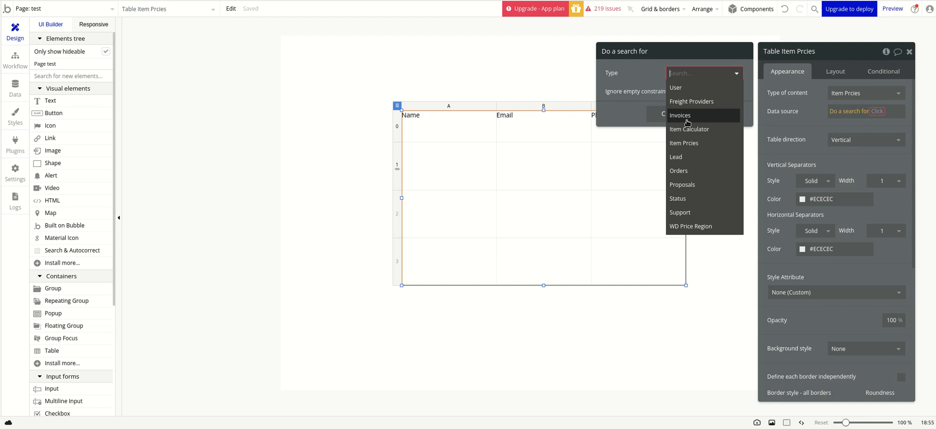
pyautogui.click(683, 143)
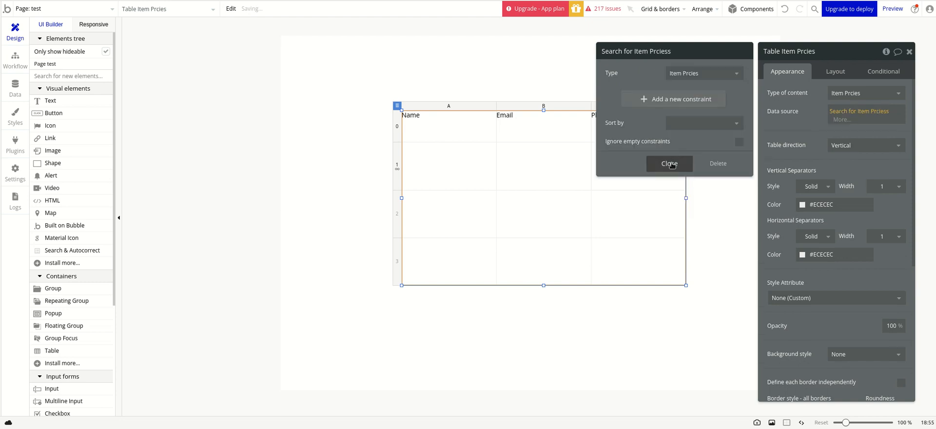
pyautogui.click(670, 163)
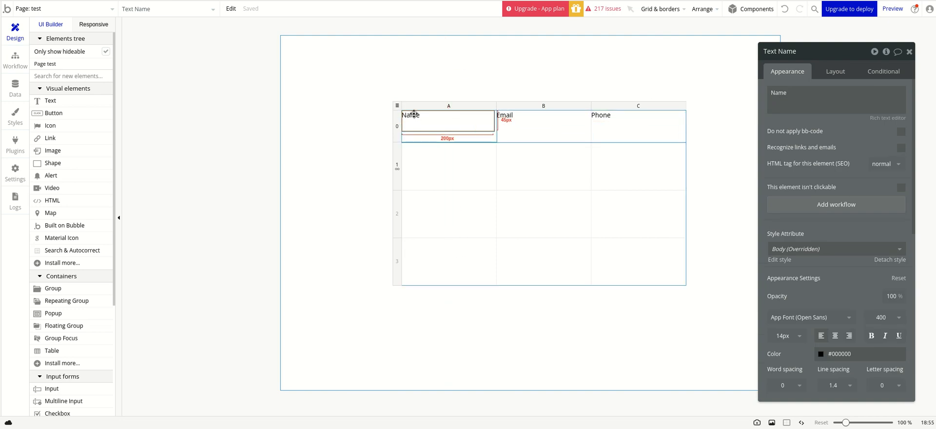
pyautogui.click(836, 99)
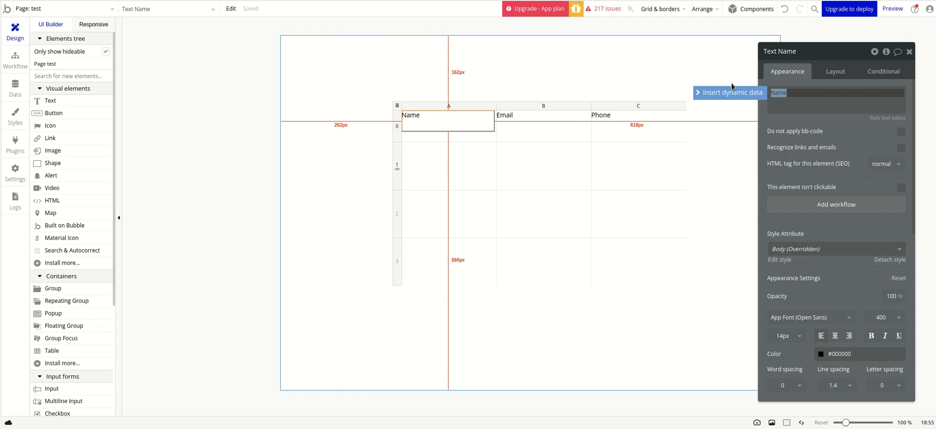
pyautogui.click(447, 166)
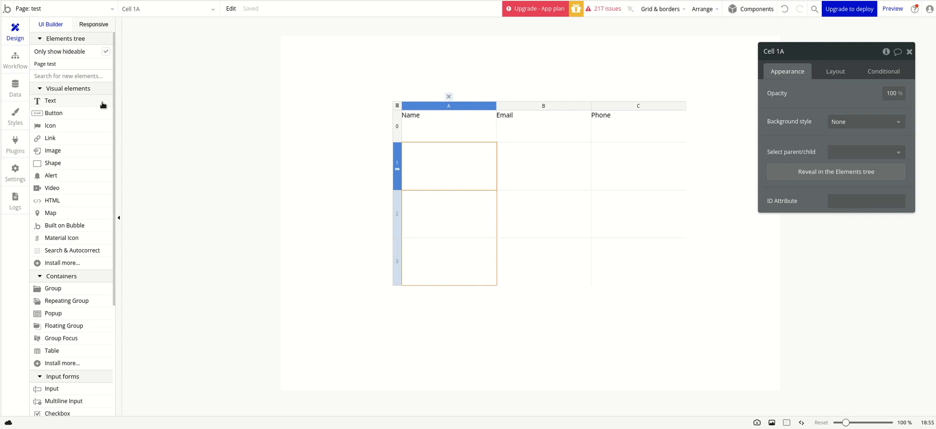
# Step: Show the current row's Item Prcies category in column A's row cell
pyautogui.rightClick(418, 114)
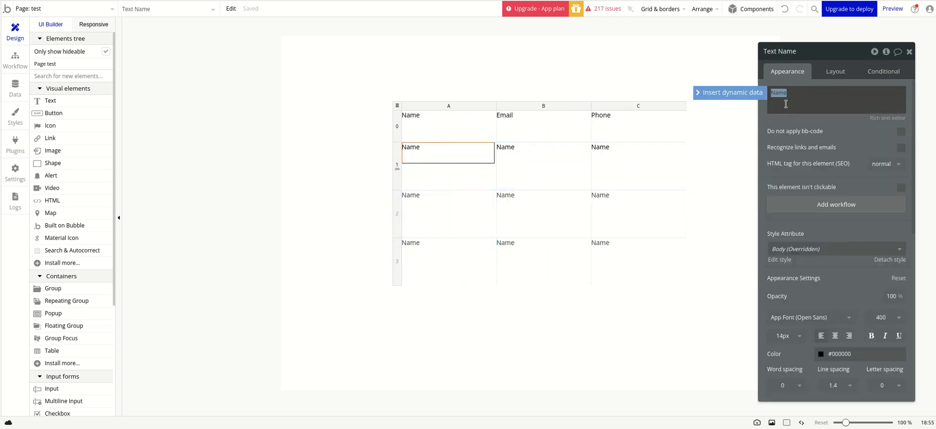
pyautogui.click(730, 93)
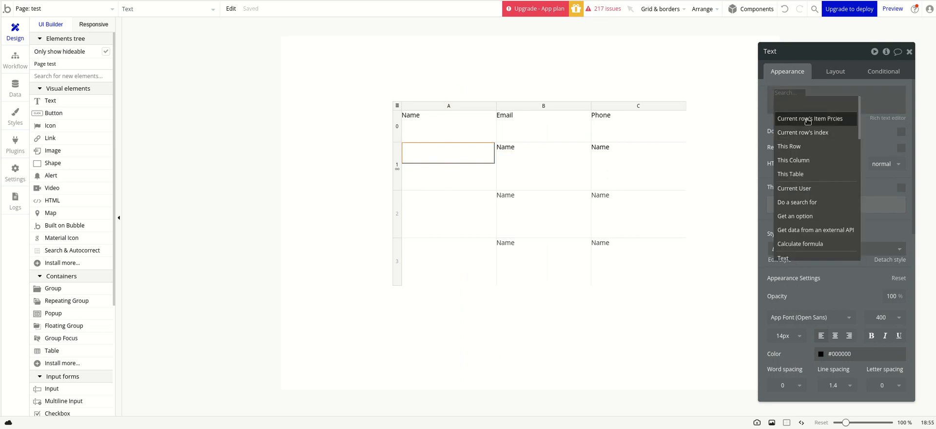
pyautogui.click(809, 118)
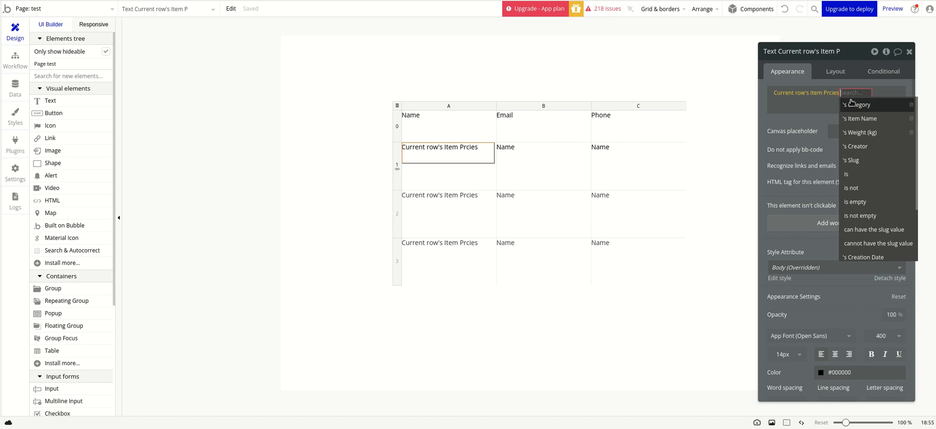
pyautogui.click(859, 104)
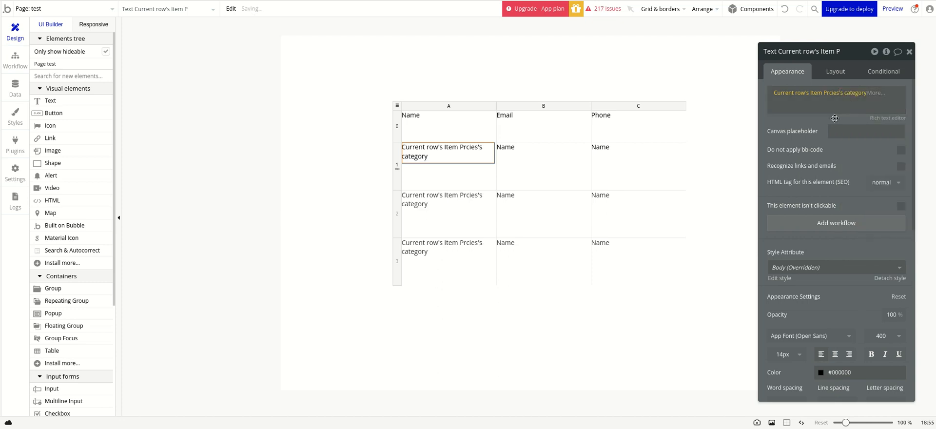
pyautogui.click(411, 115)
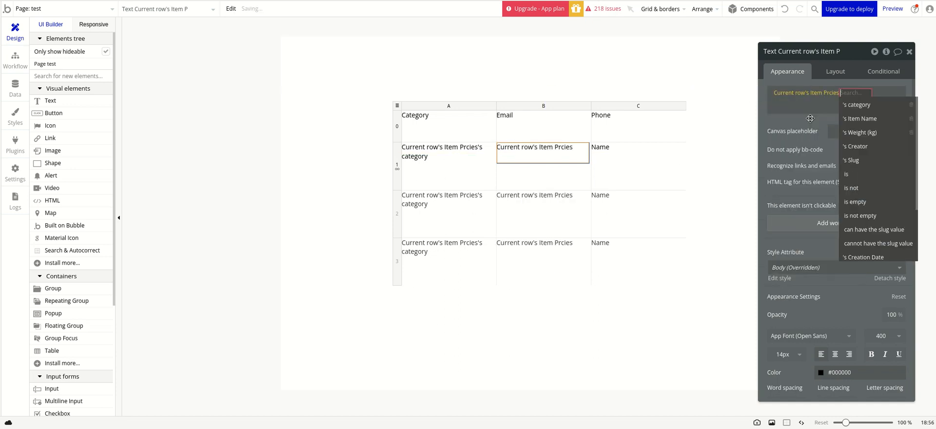
# Step: Show Item Name in column B and Weight (kg) in column C, headed Item Name and Weight
pyautogui.click(858, 118)
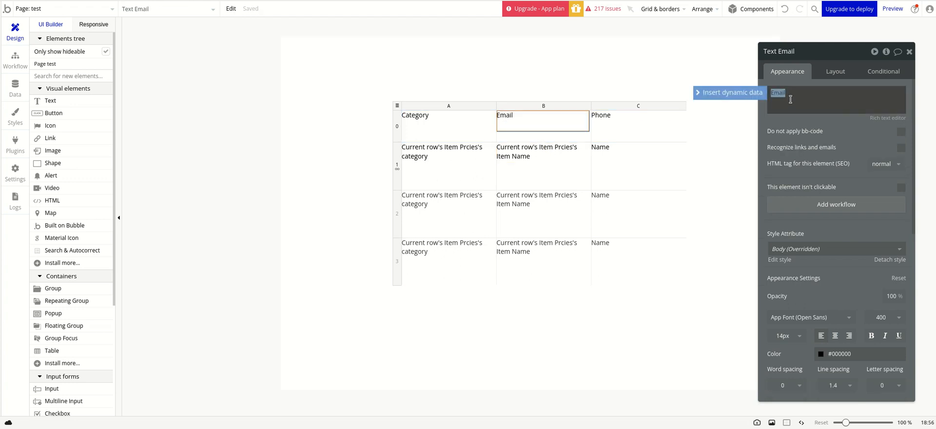
pyautogui.write('Item Name')
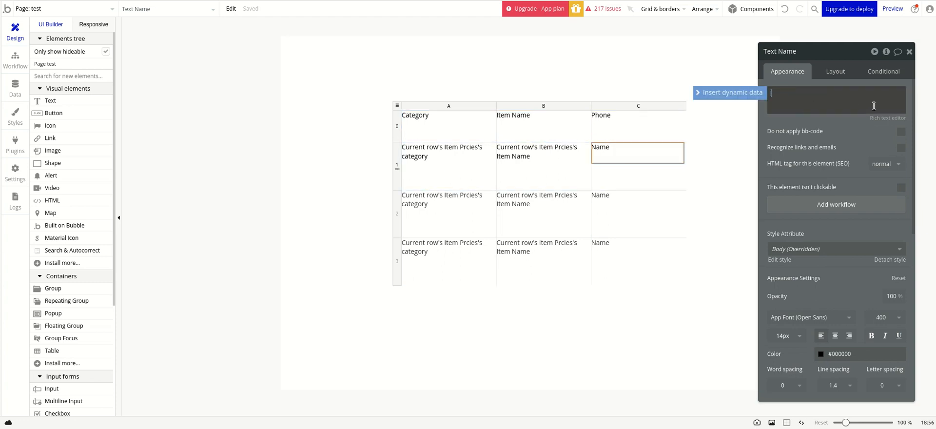
pyautogui.click(729, 92)
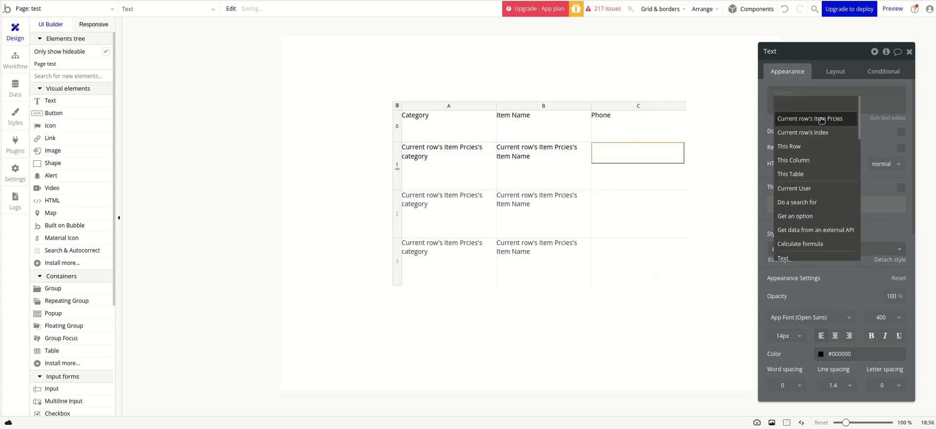
pyautogui.click(811, 118)
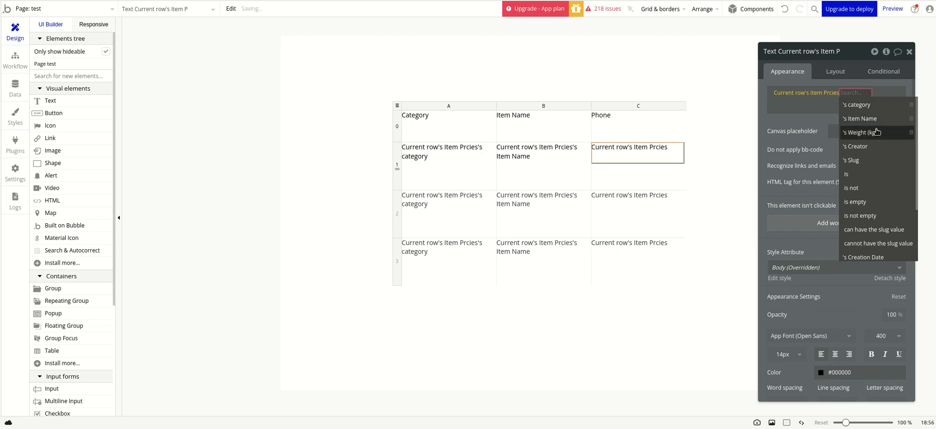
pyautogui.click(862, 131)
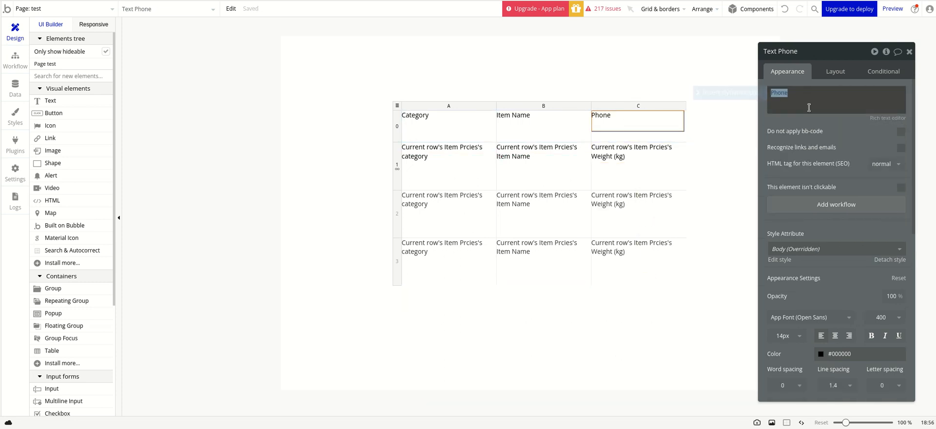
pyautogui.write('Weight')
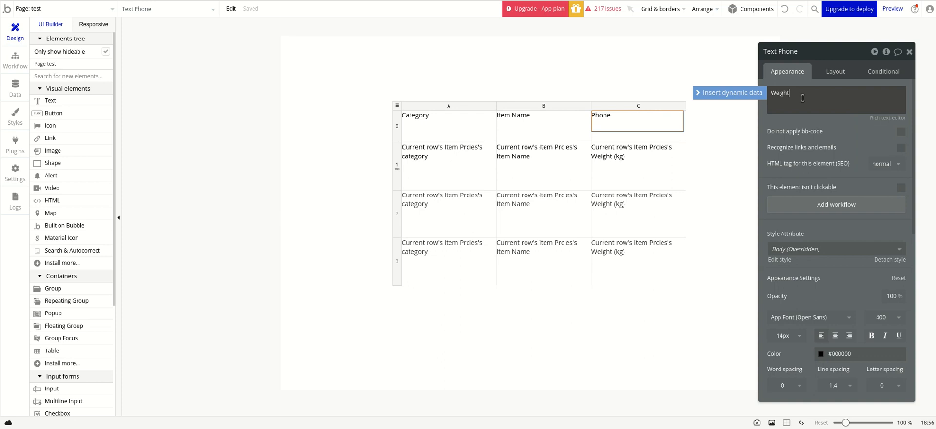
pyautogui.write('Weight')
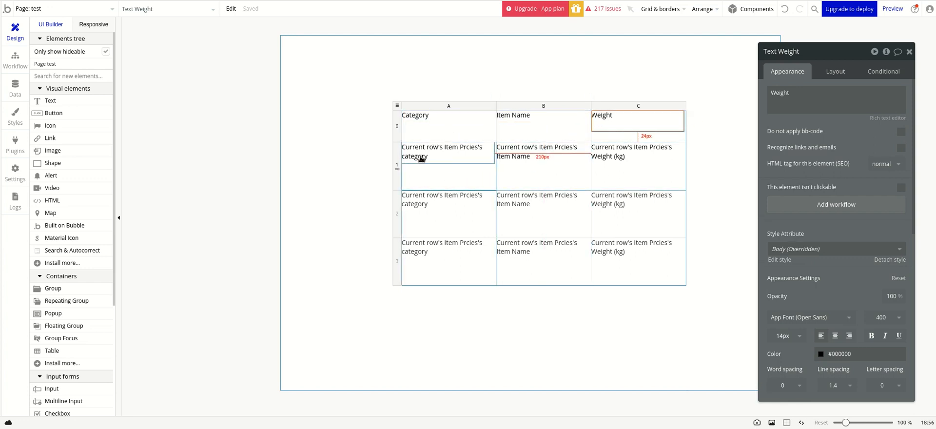
pyautogui.click(637, 151)
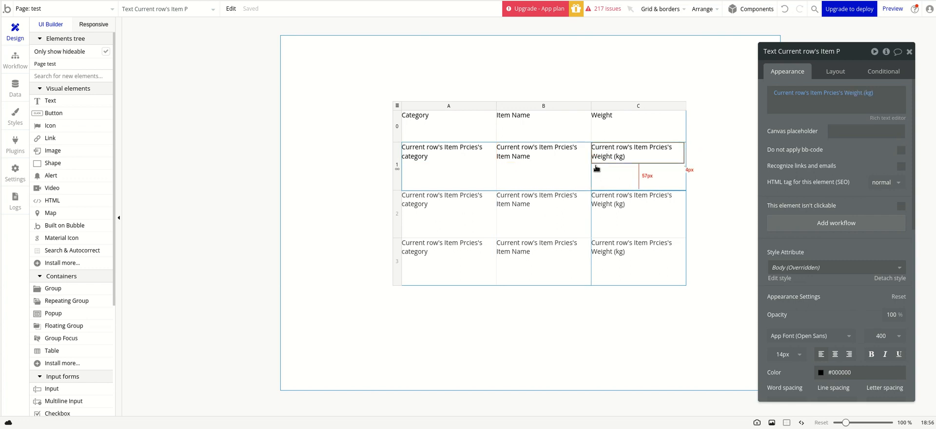
pyautogui.click(447, 151)
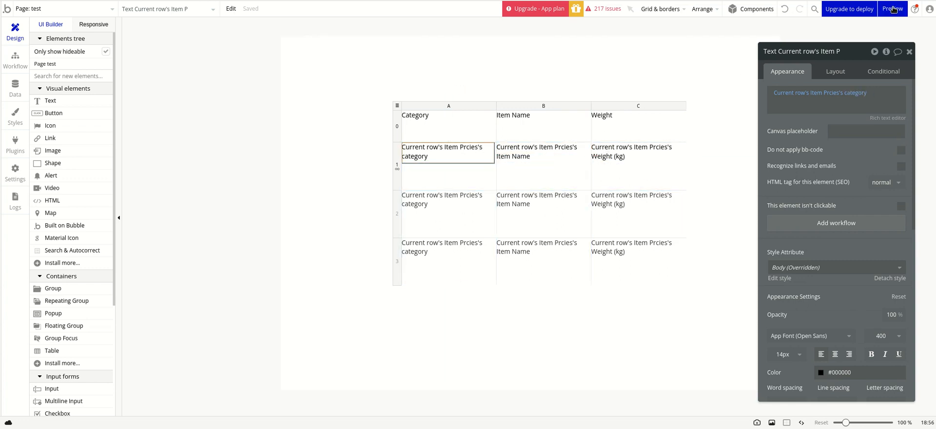
# Step: Preview the page to see live Desks rows with weights 55, 90 and 65
pyautogui.click(891, 8)
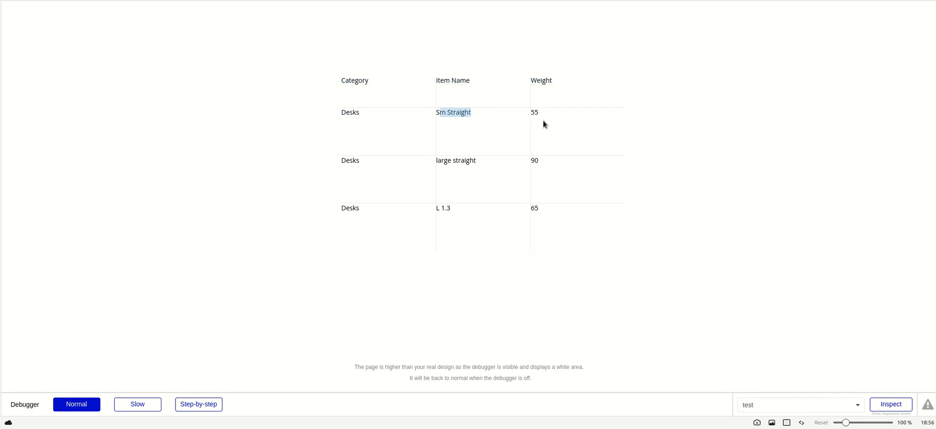
pyautogui.click(535, 112)
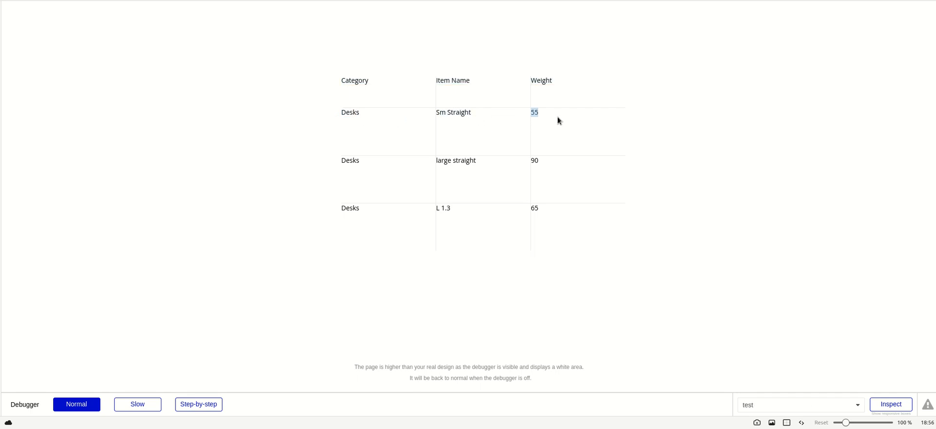